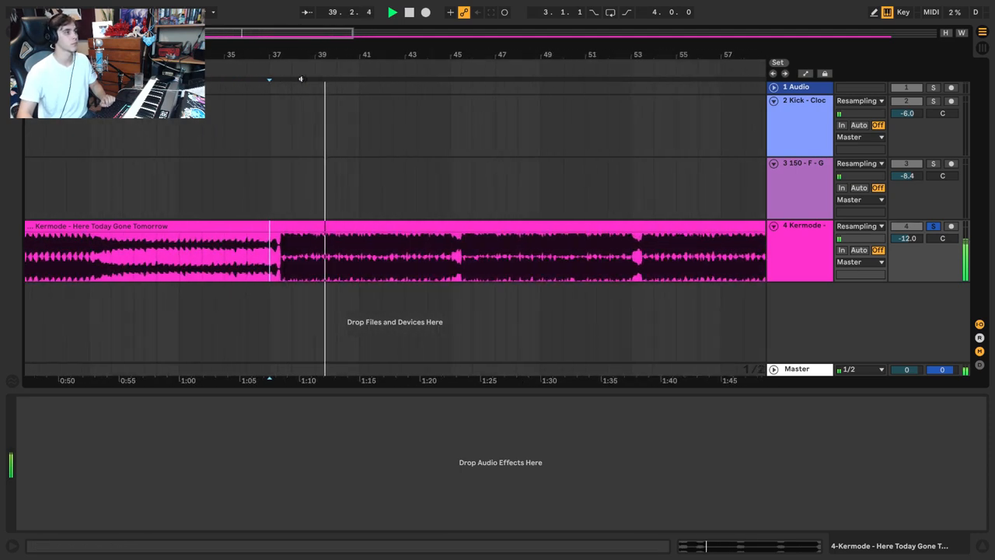
Delete the Kermode reference track, keeping the kick and the 2-Kick-sidechained chords compressor
click(349, 257)
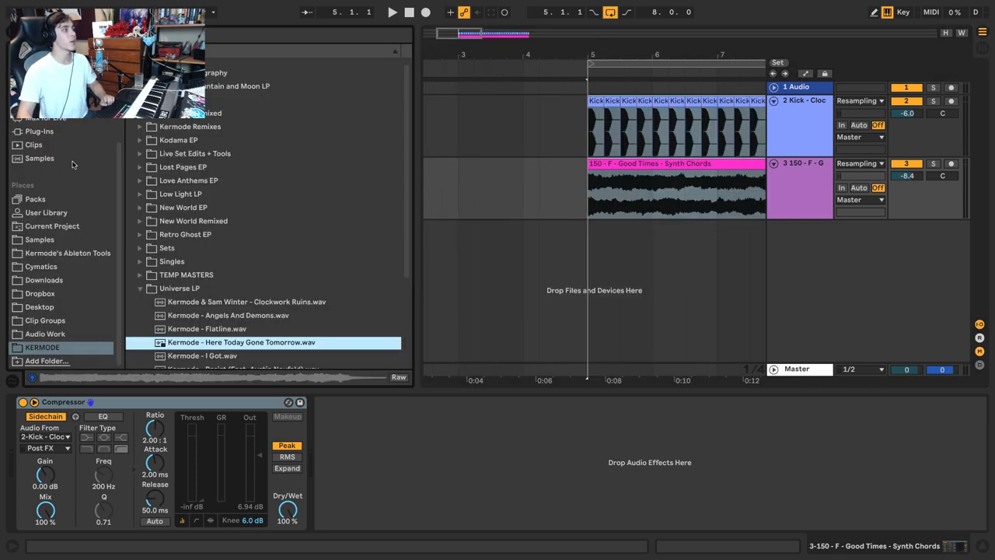
Add a fourth audio track carrying an Auto-Tune Pro instance for the vocal
click(39, 131)
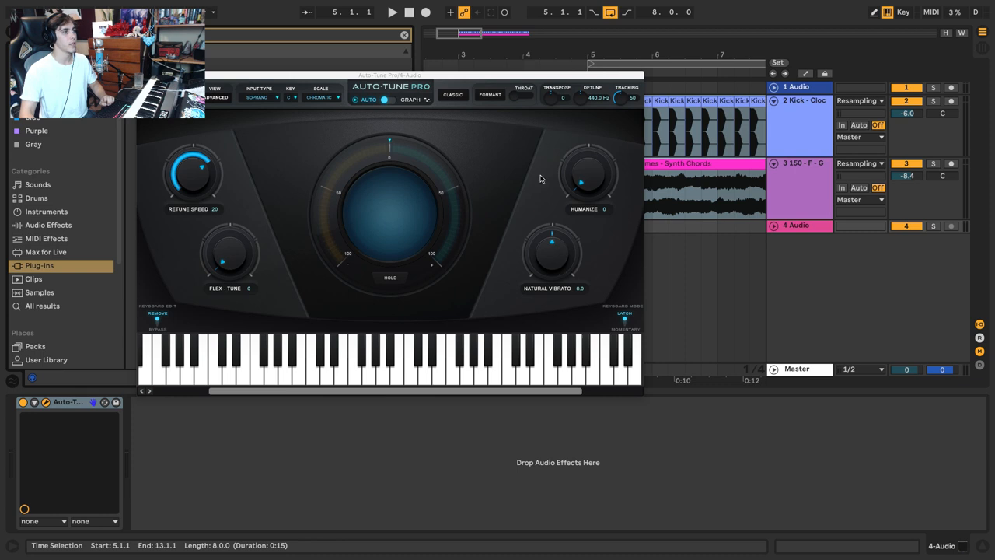
click(290, 97)
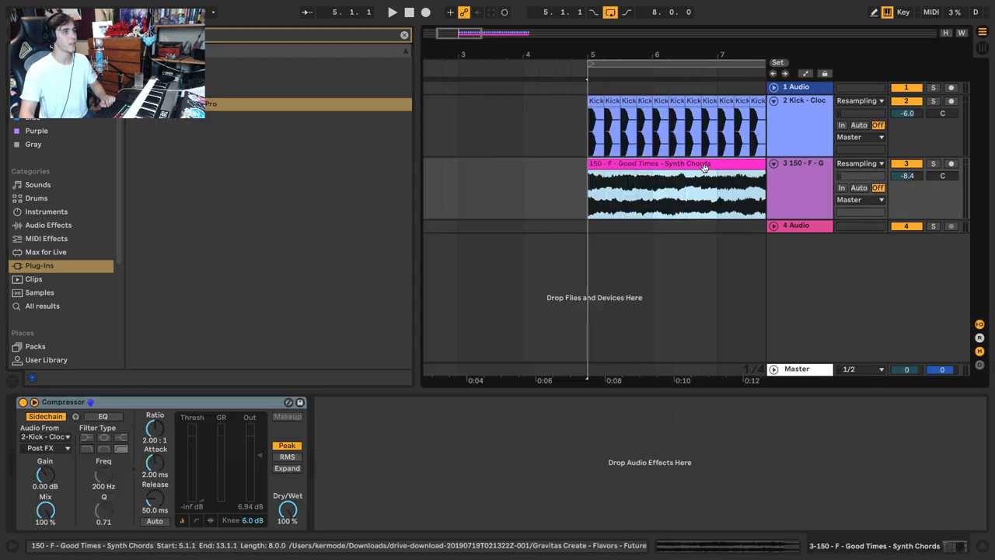
Loop kick and chords over bars 5–13, add track 5, set track 4 to Ext. In
click(392, 12)
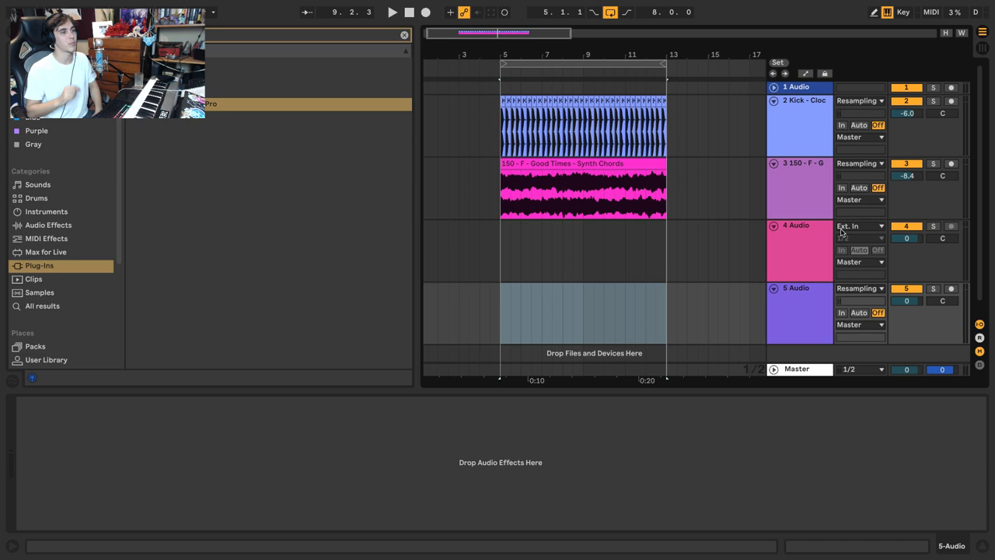
Set Auto-Tune to F Major and route armed track 4 into armed track 5
click(859, 225)
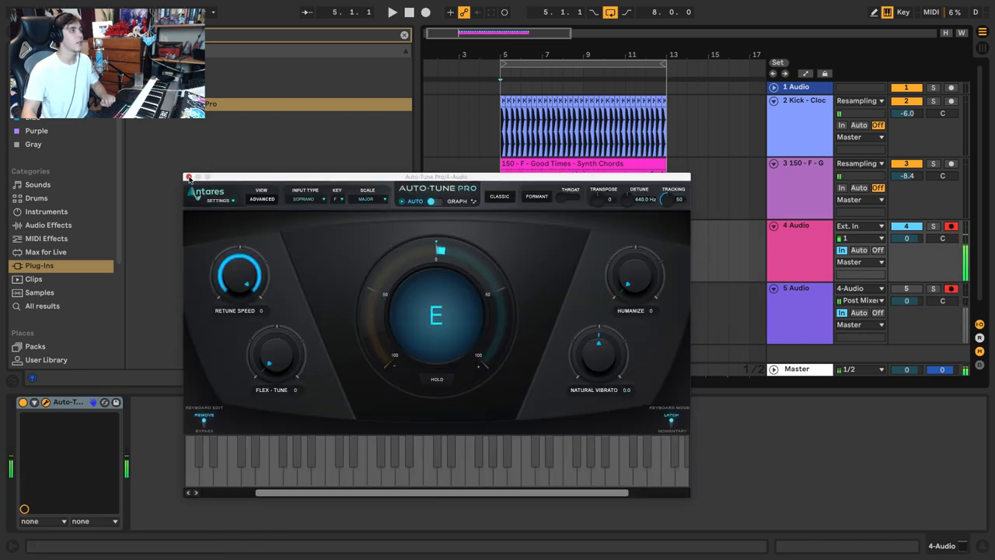
click(165, 5)
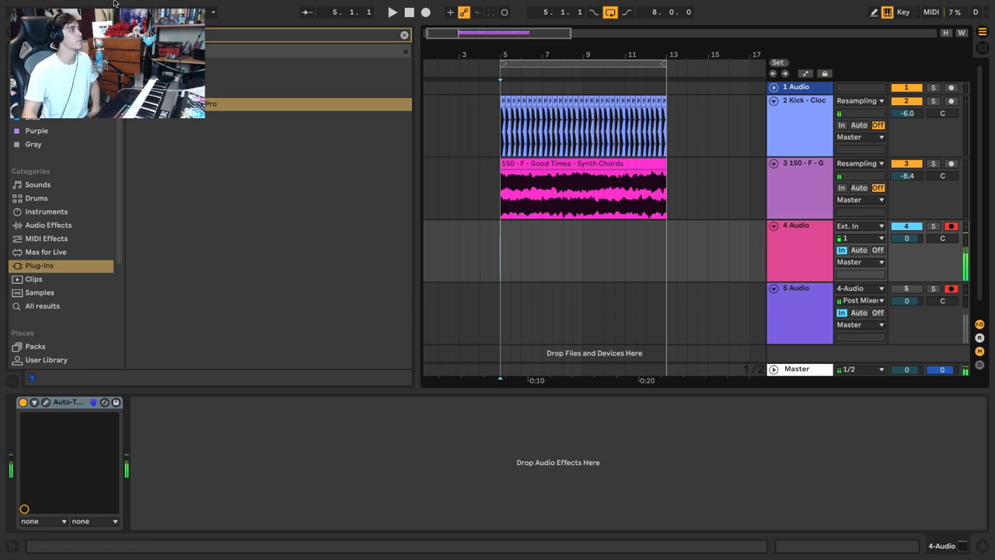
Record a vocal take across the eight-bar loop after the count-in
click(425, 11)
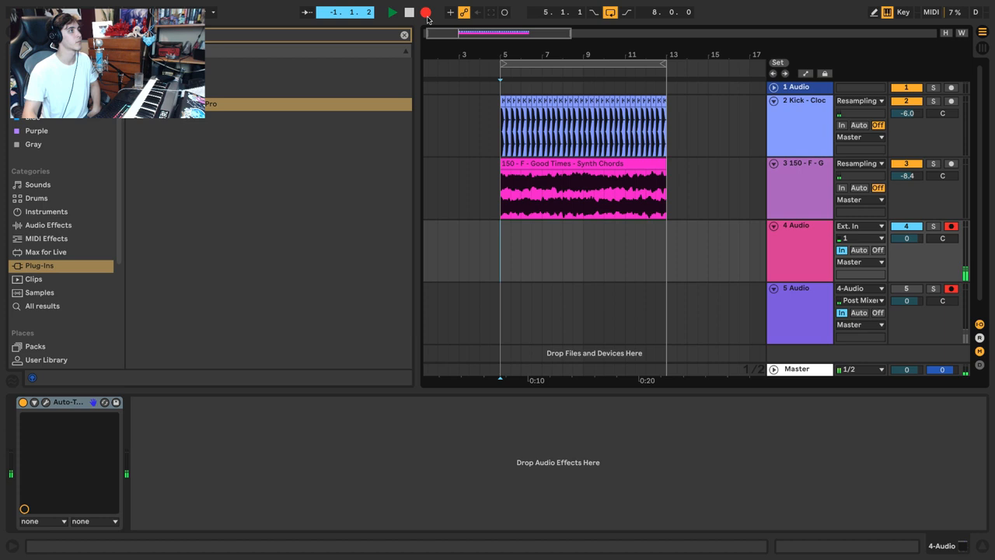
click(425, 11)
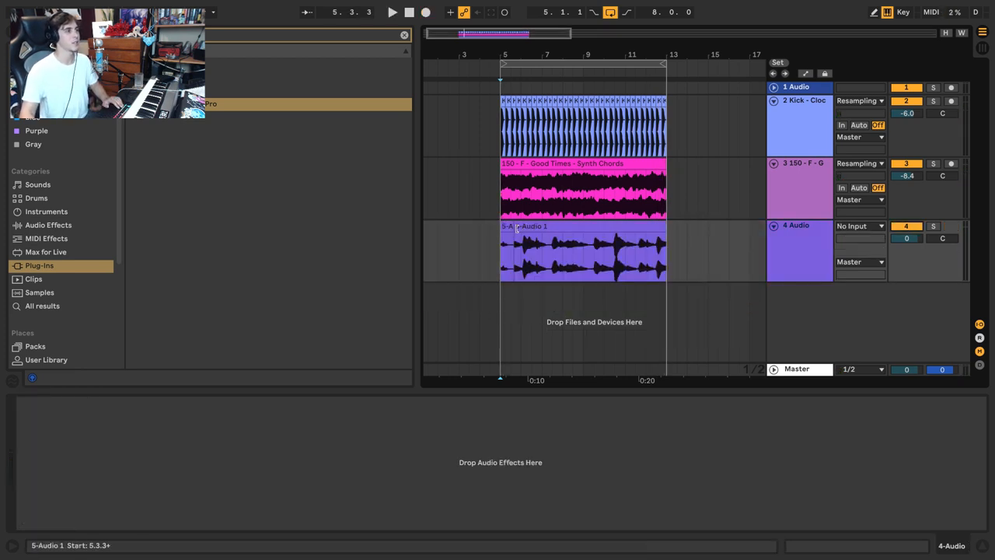
Open the vocal clip's warp markers and set Quantize To 1/16, Amount 100%
click(583, 252)
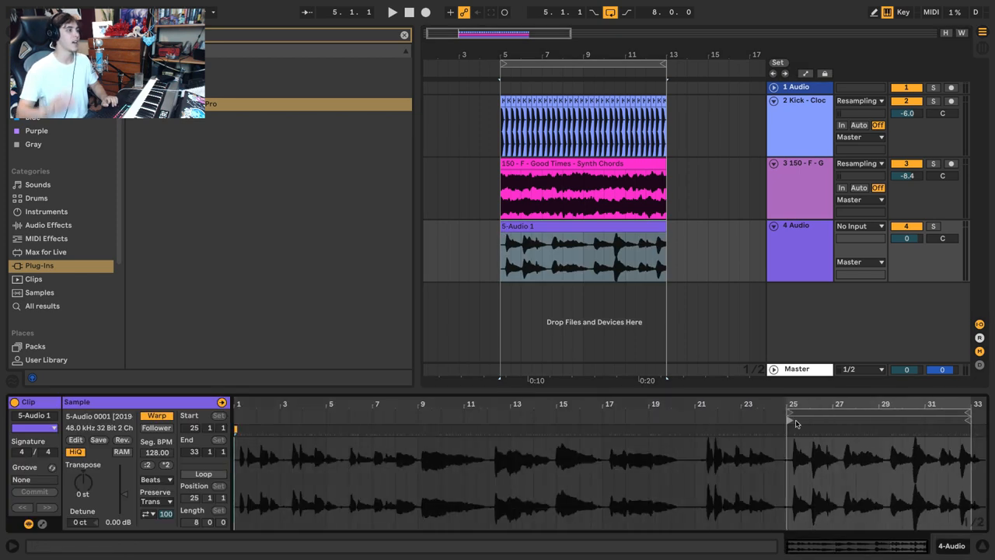
mouse_move(789, 416)
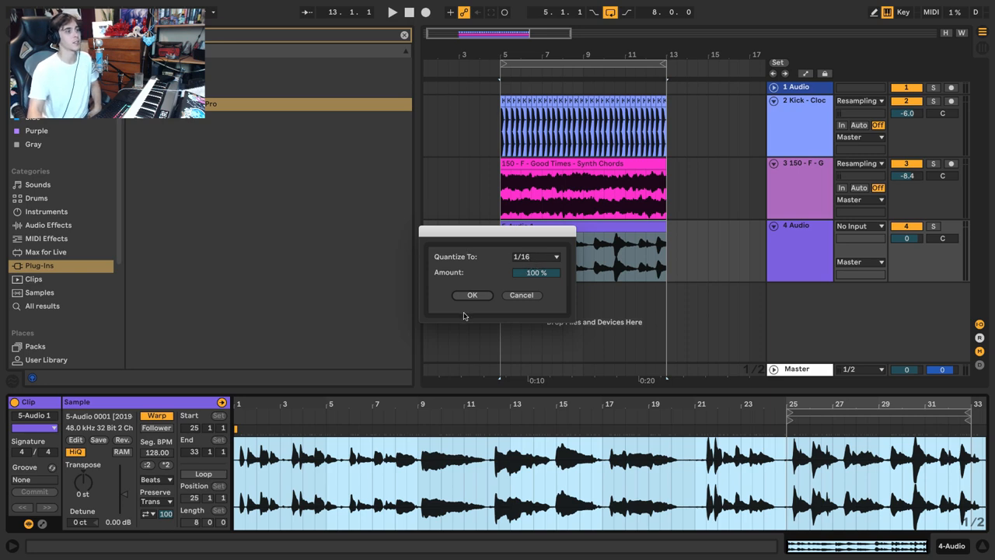
Apply 1/16 quantization at full strength to the vocal clip's warp markers
click(472, 294)
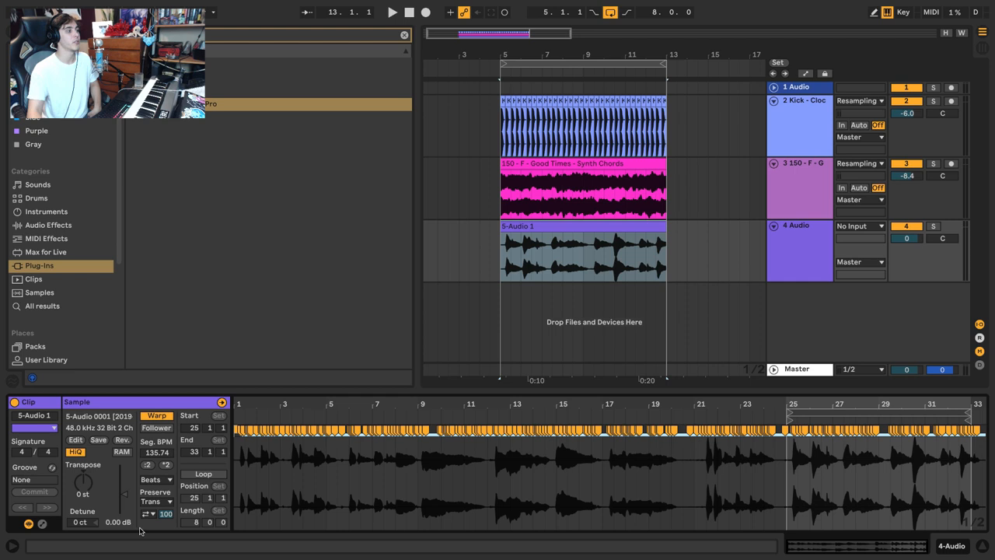
click(147, 513)
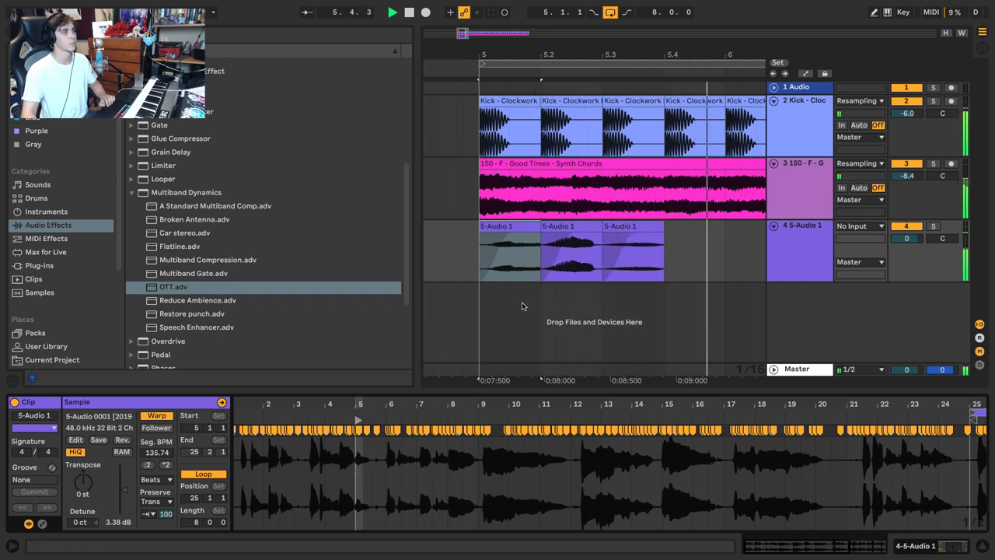
Split the 5-Audio 1 vocal clip into short chops around bar 5
click(496, 227)
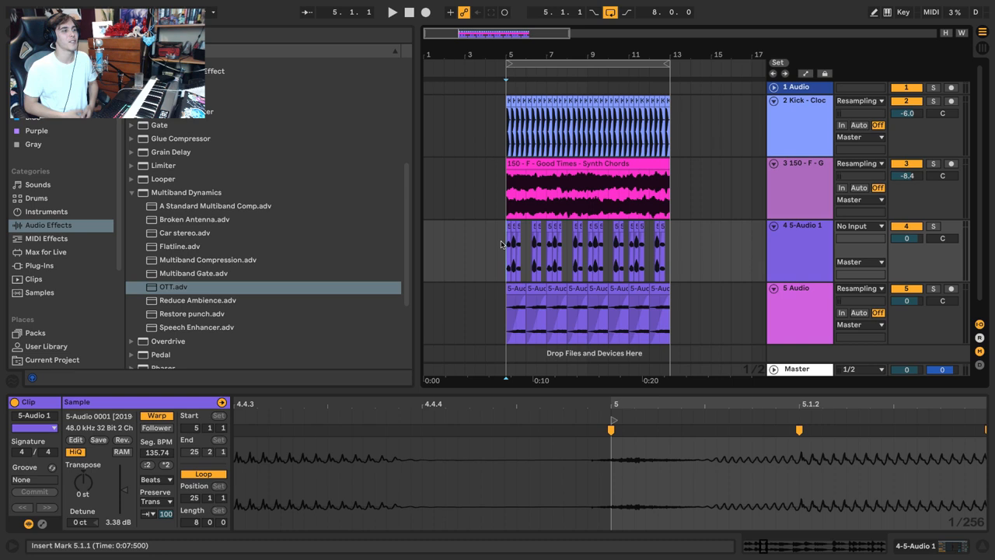
Create track 5 and arrange a second vocal-chop pattern across bars 5–13
click(393, 12)
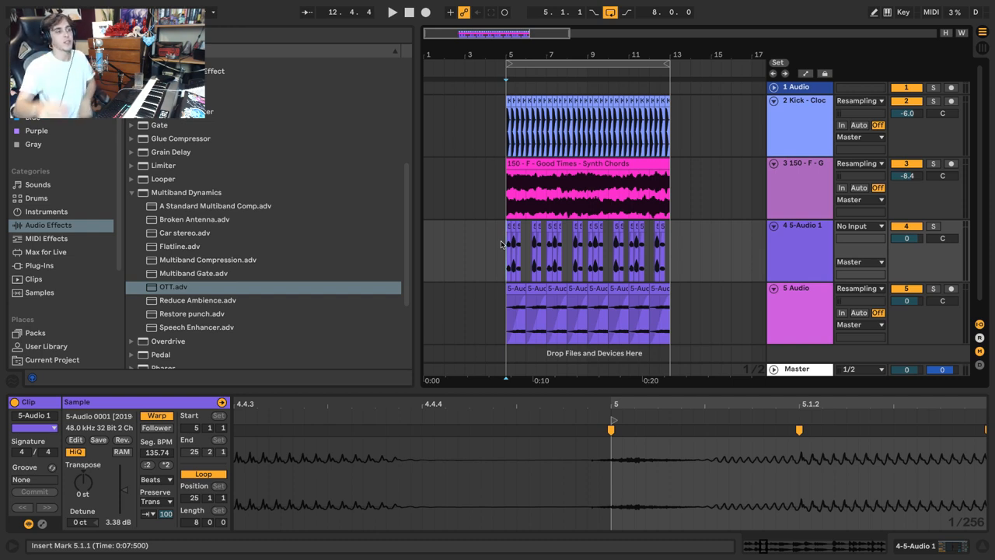
mouse_move(480, 274)
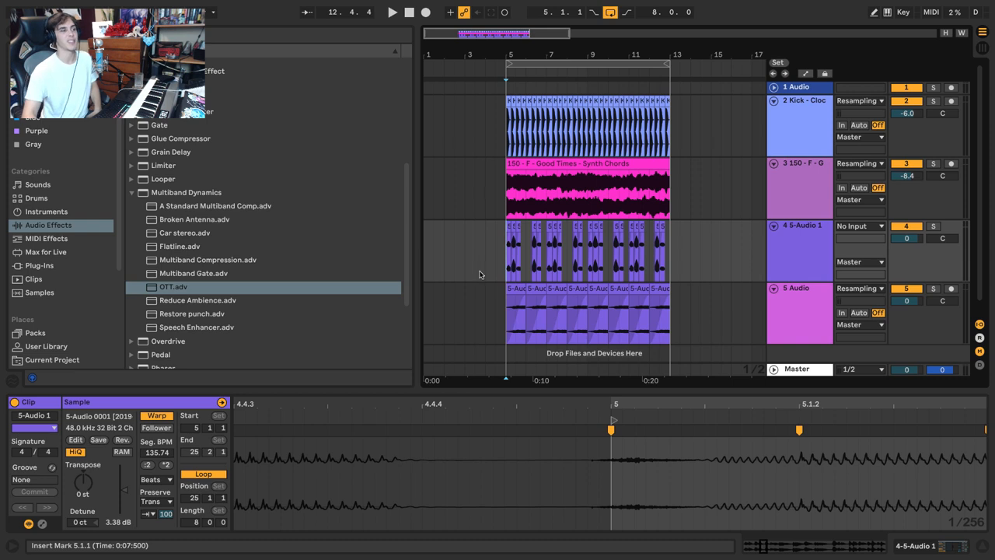